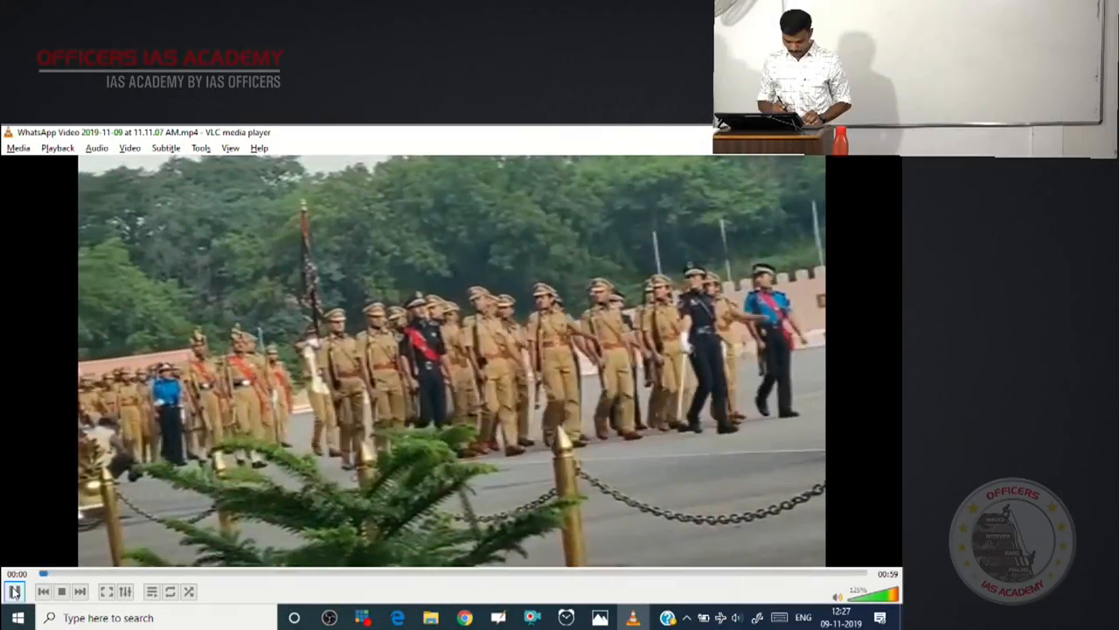
# Start playback of the police passing-out parade WhatsApp video in VLC
pyautogui.click(14, 591)
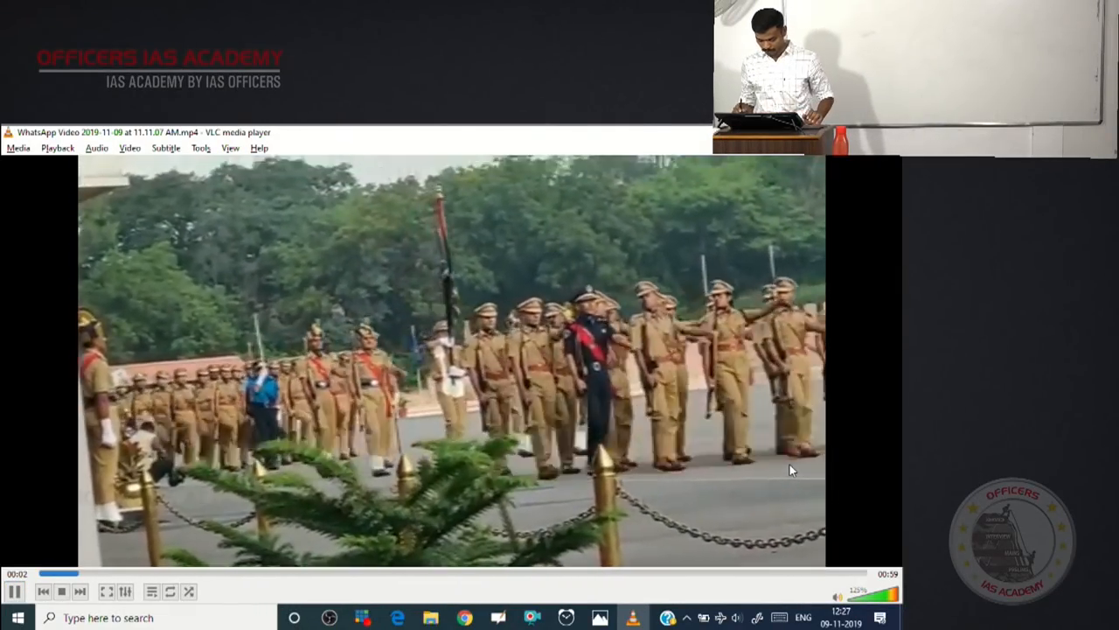